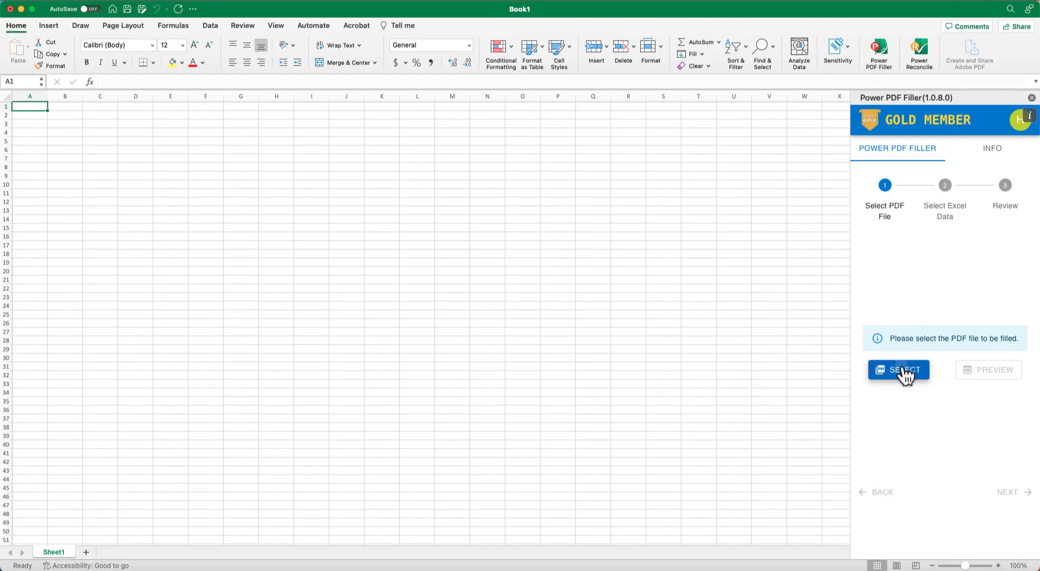
Load t2200-fill-22e.pdf from Downloads into Power PDF Filler, which rejects it as encrypted.
{"action": "left_click", "coordinate": [899, 369]}
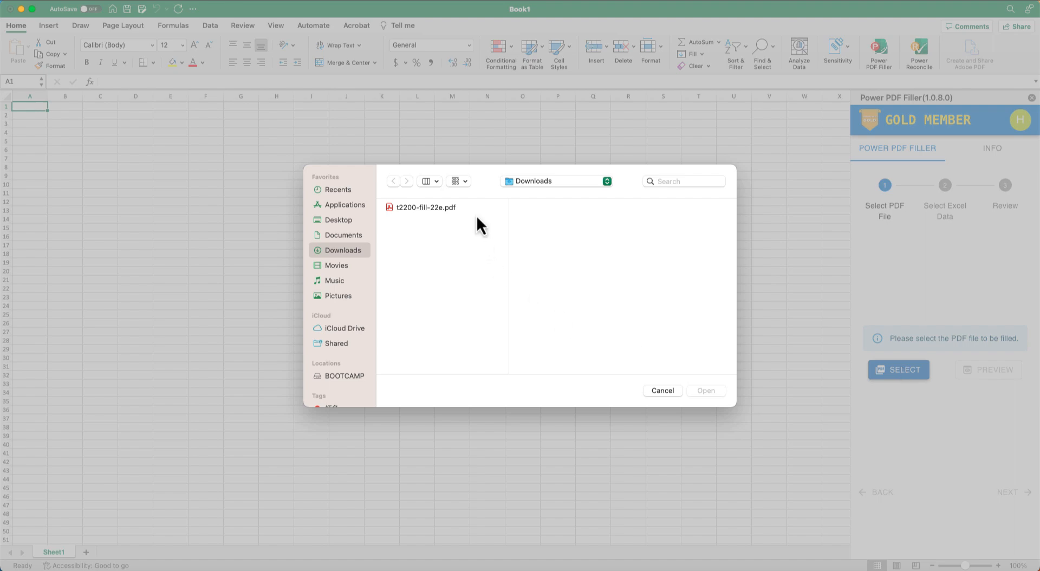
{"action": "left_click", "coordinate": [425, 207]}
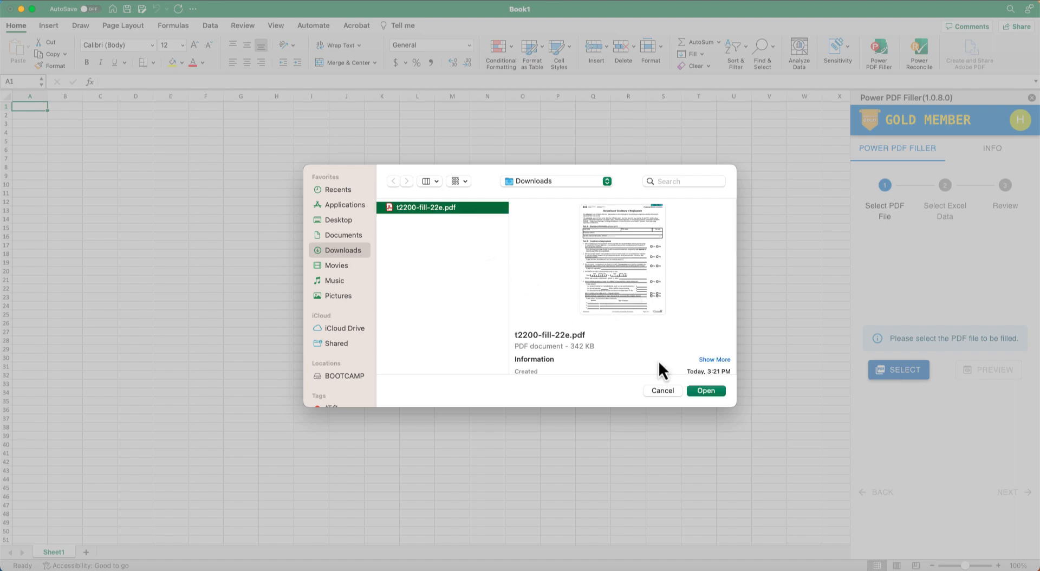
{"action": "left_click", "coordinate": [706, 391]}
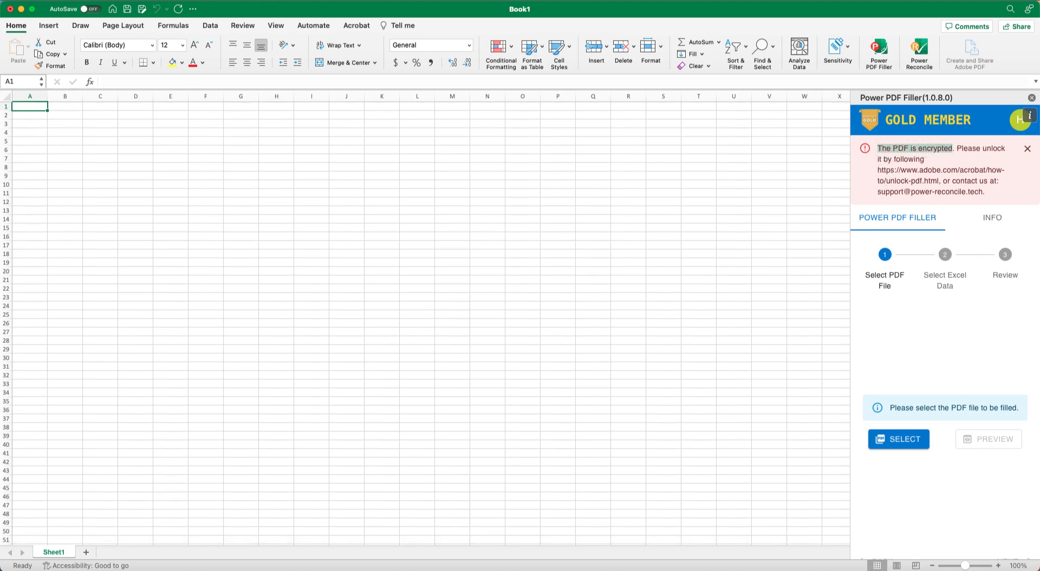
Show the encrypted T2200 PDF in Downloads and view its file options.
{"action": "left_click", "coordinate": [897, 439]}
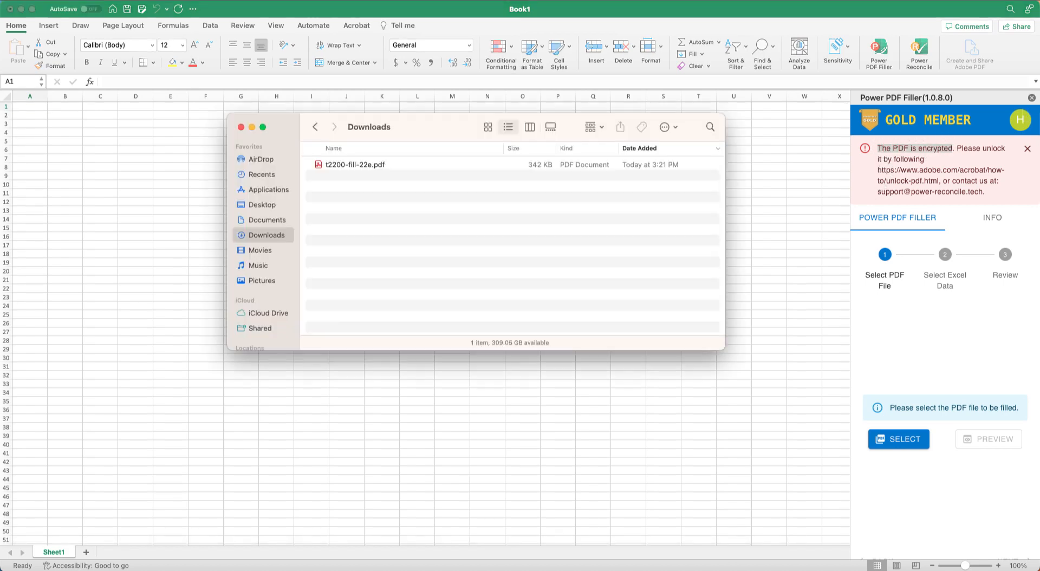
{"action": "right_click", "coordinate": [354, 165]}
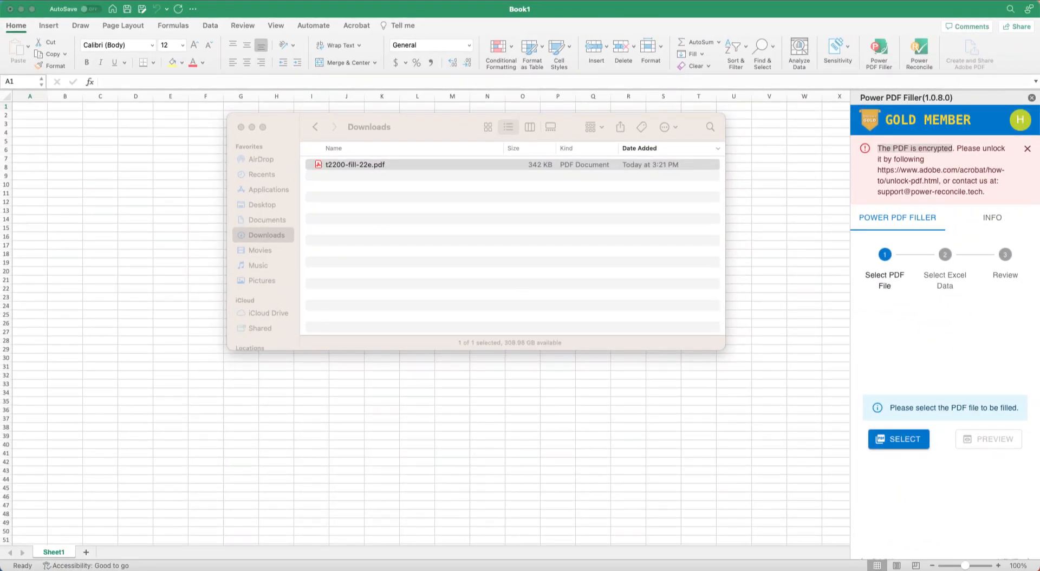
{"action": "mouse_move", "coordinate": [941, 391]}
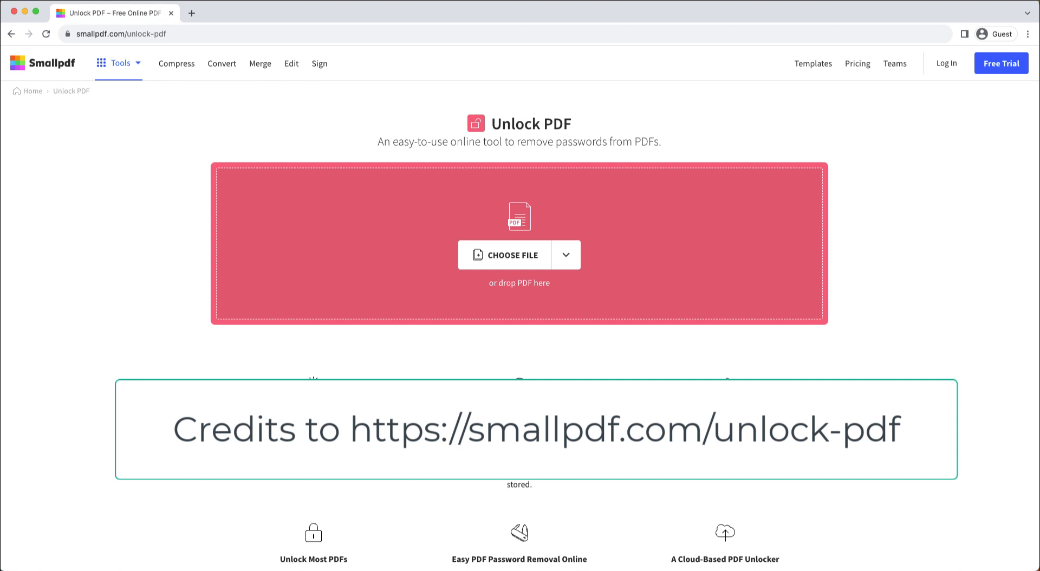
Upload t2200-fill-22e.pdf to Smallpdf Unlock PDF and tick the right-to-edit affirmation.
{"action": "left_click", "coordinate": [511, 255]}
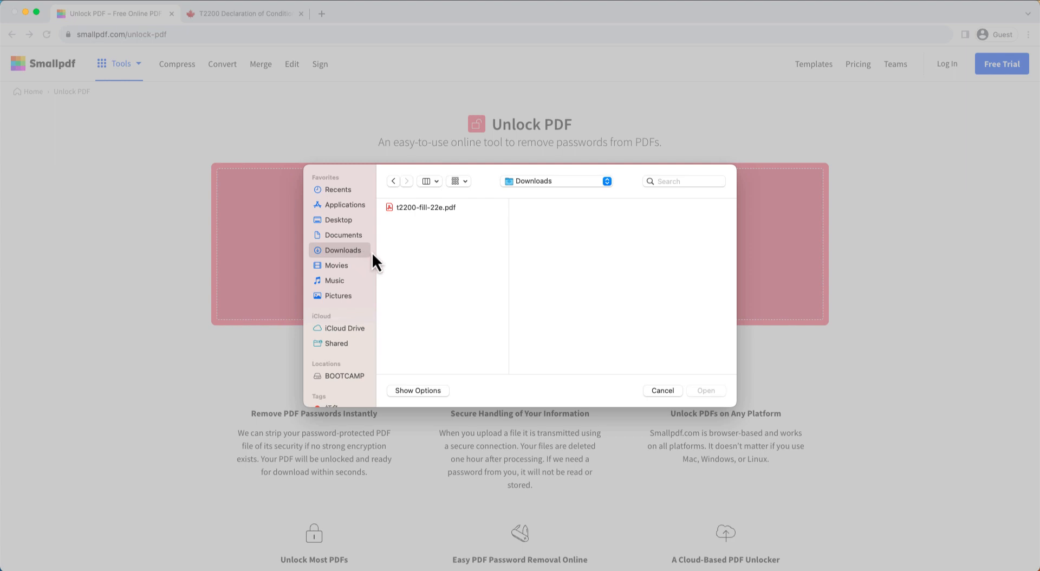
{"action": "left_click", "coordinate": [425, 207]}
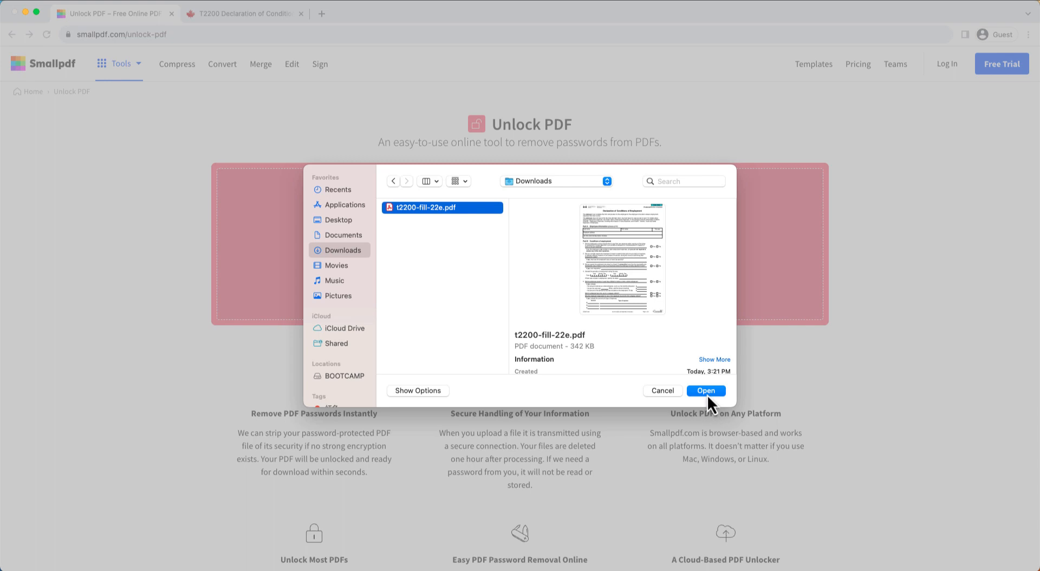
{"action": "left_click", "coordinate": [705, 391]}
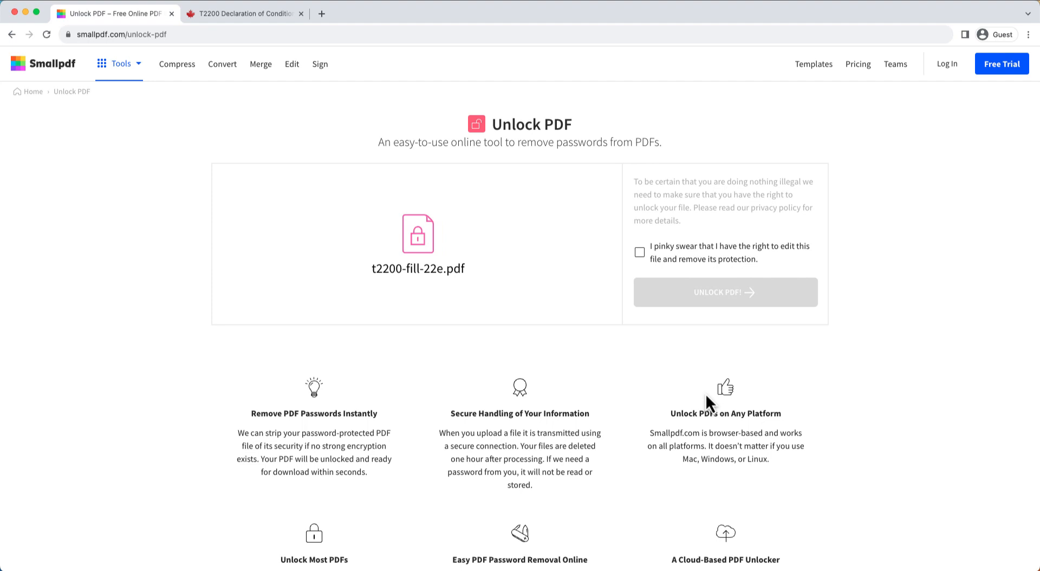
{"action": "mouse_move", "coordinate": [713, 372]}
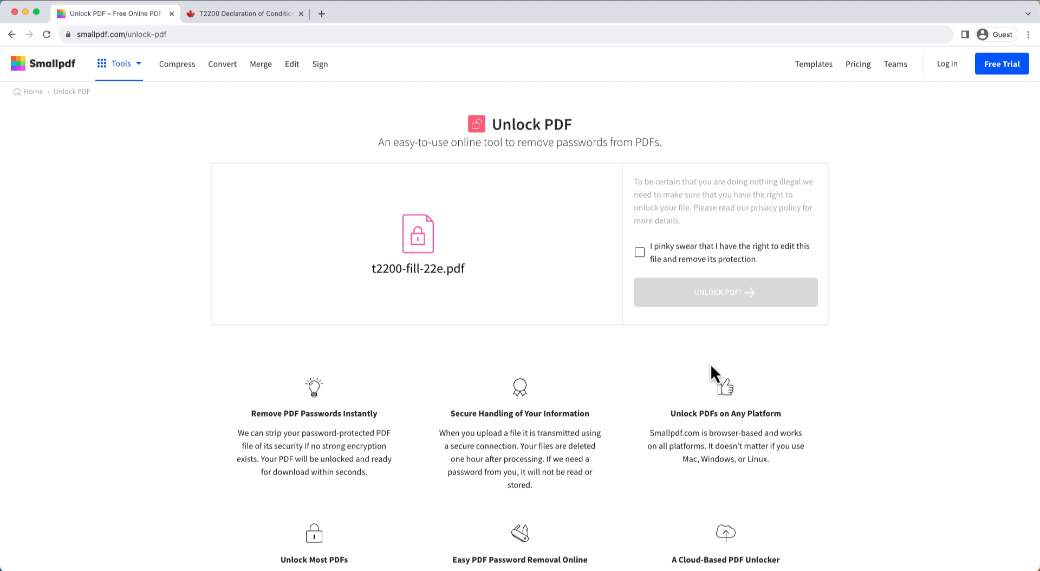
{"action": "mouse_move", "coordinate": [649, 265]}
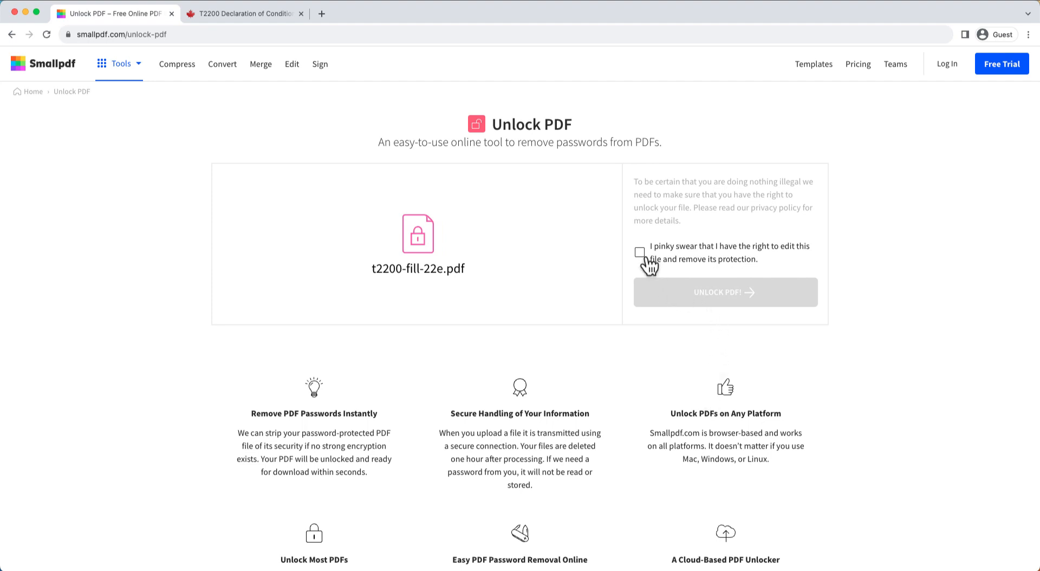
{"action": "left_click", "coordinate": [639, 252]}
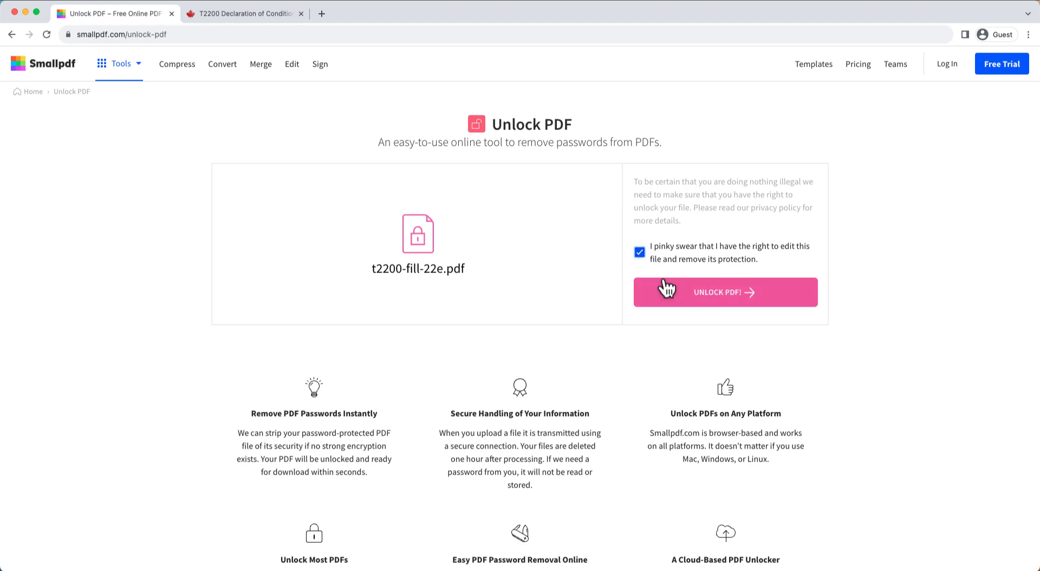
Unlock the T2200 PDF on Smallpdf and download the unlocked copy.
{"action": "left_click", "coordinate": [725, 292]}
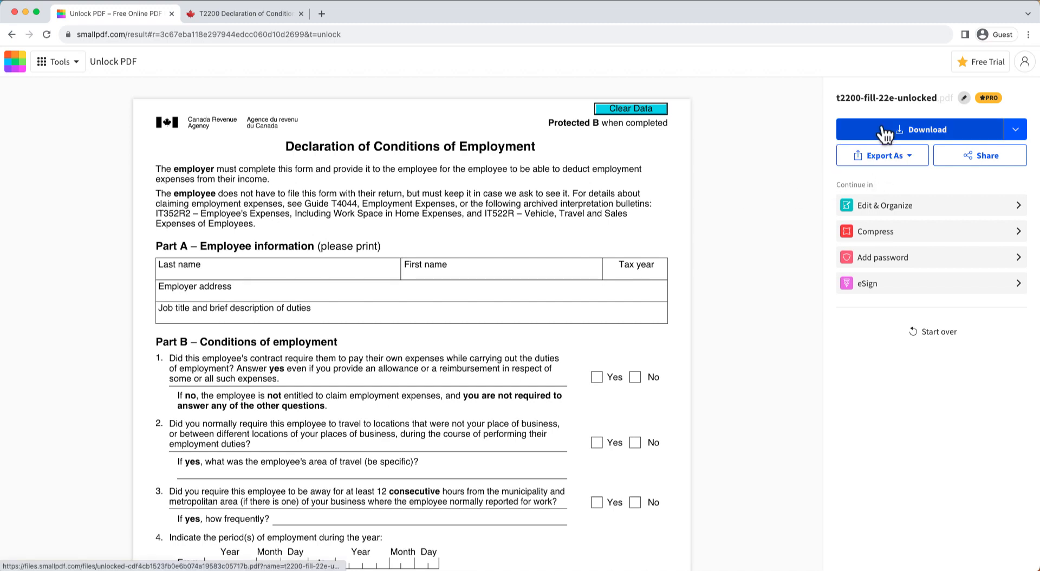
{"action": "left_click", "coordinate": [921, 129]}
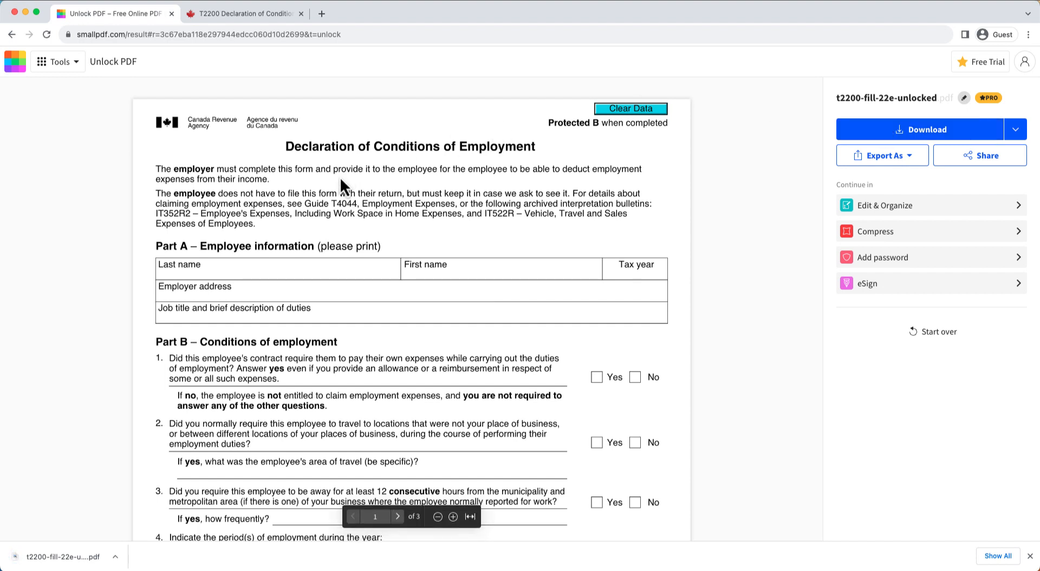
{"action": "left_click", "coordinate": [115, 557]}
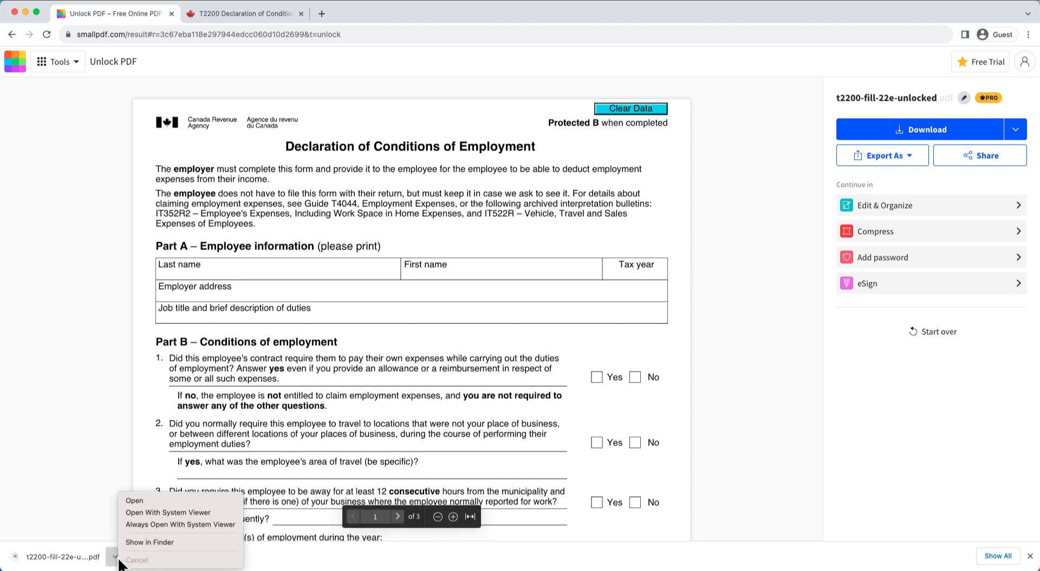
{"action": "left_click", "coordinate": [150, 542]}
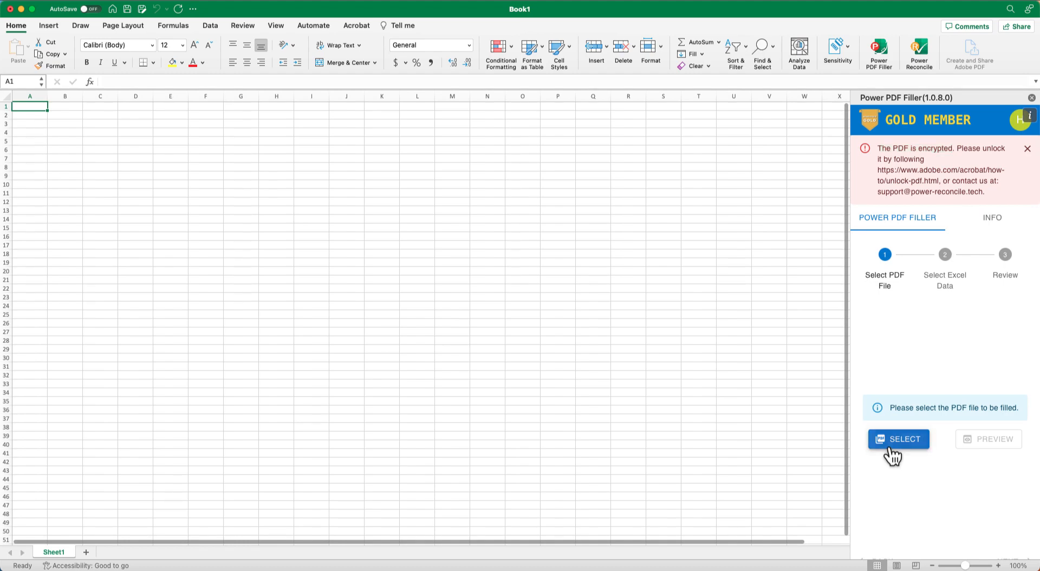
Load t2200-fill-22e-unlocked.pdf into Power PDF Filler and enter John Doe in the first data row.
{"action": "left_click", "coordinate": [898, 439]}
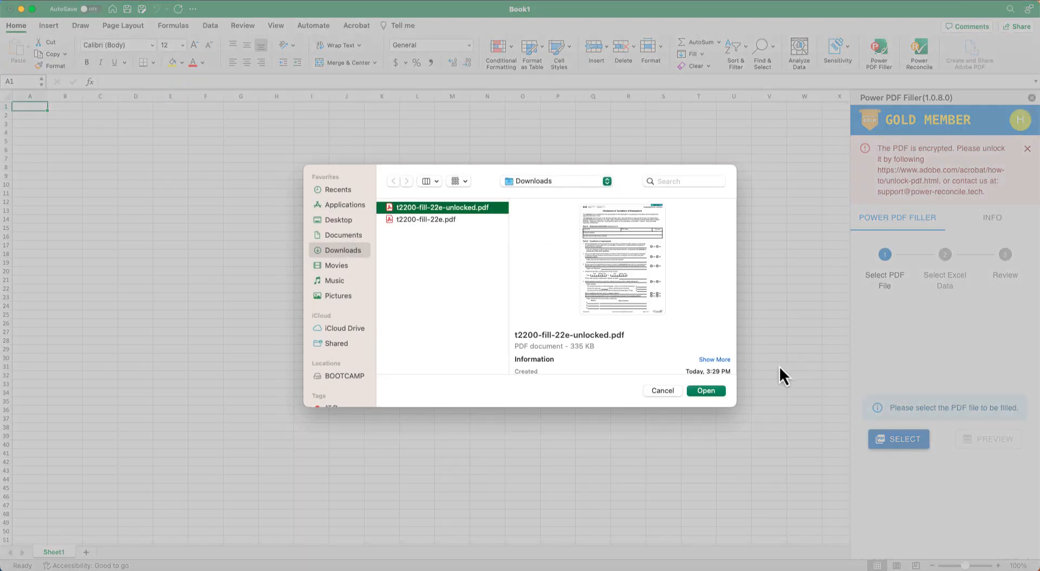
{"action": "left_click", "coordinate": [706, 390]}
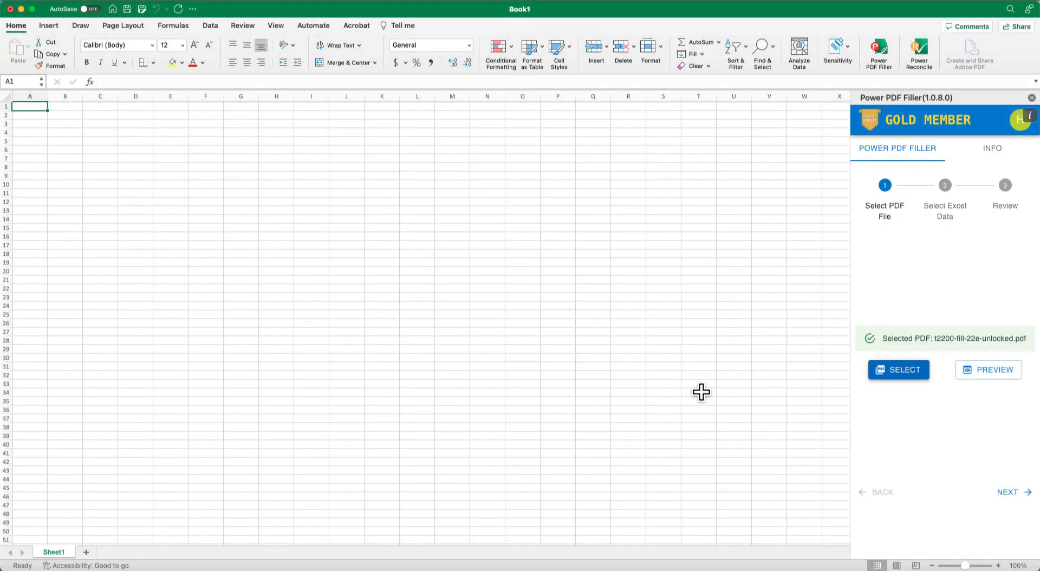
{"action": "left_click", "coordinate": [1008, 492]}
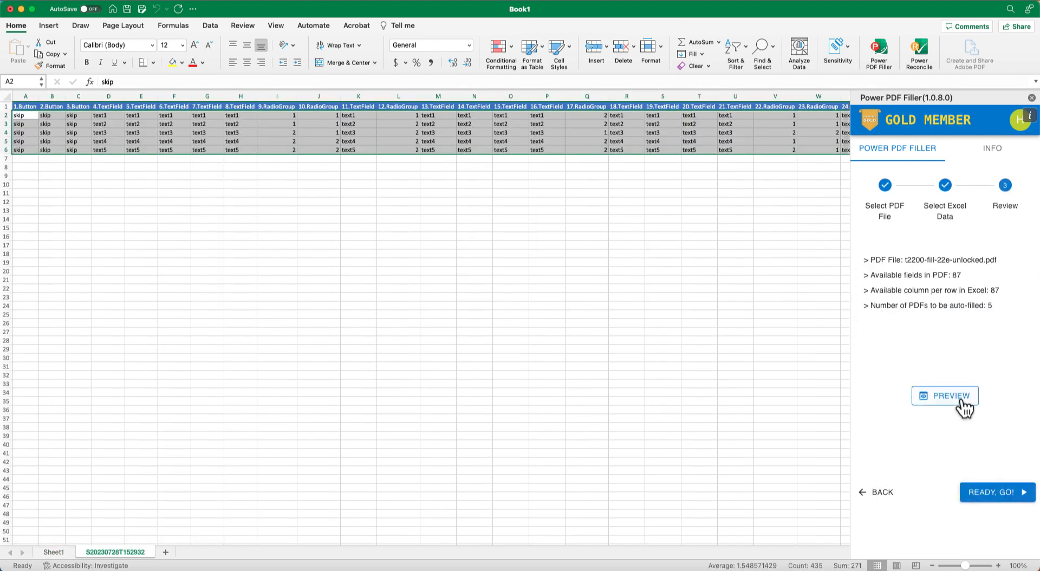
{"action": "left_click", "coordinate": [945, 395]}
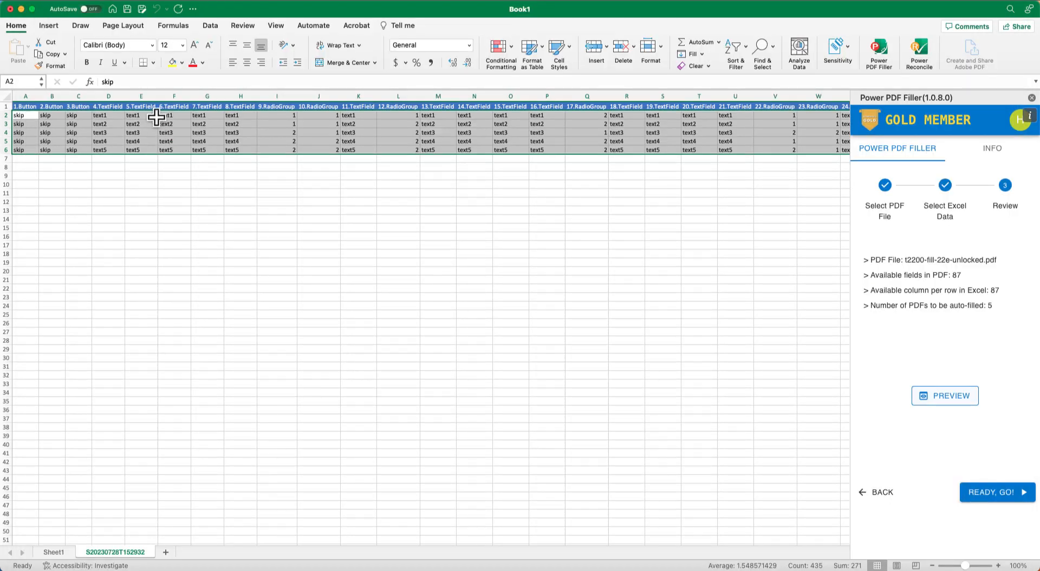
{"action": "left_click", "coordinate": [108, 115]}
{"action": "type", "text": "John"}
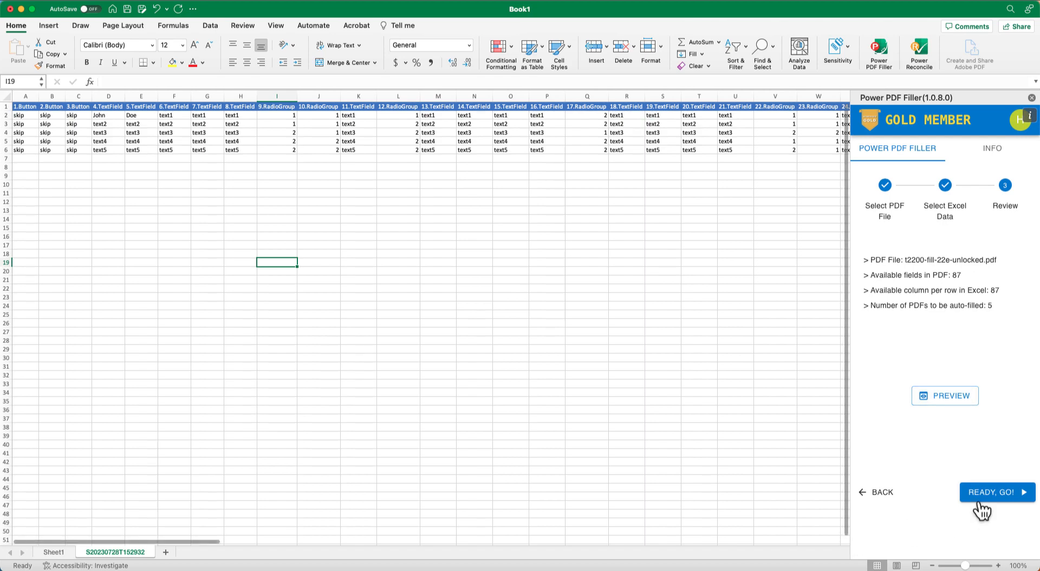
Generate the five filled PDFs into Downloads and view open options for 1.skip.pdf.
{"action": "left_click", "coordinate": [994, 493]}
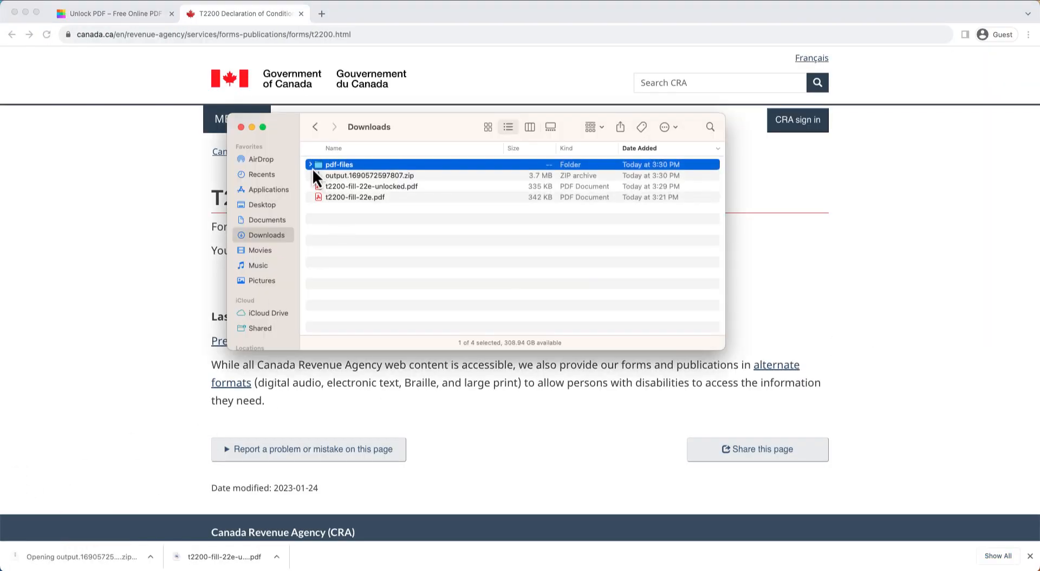
{"action": "right_click", "coordinate": [344, 219]}
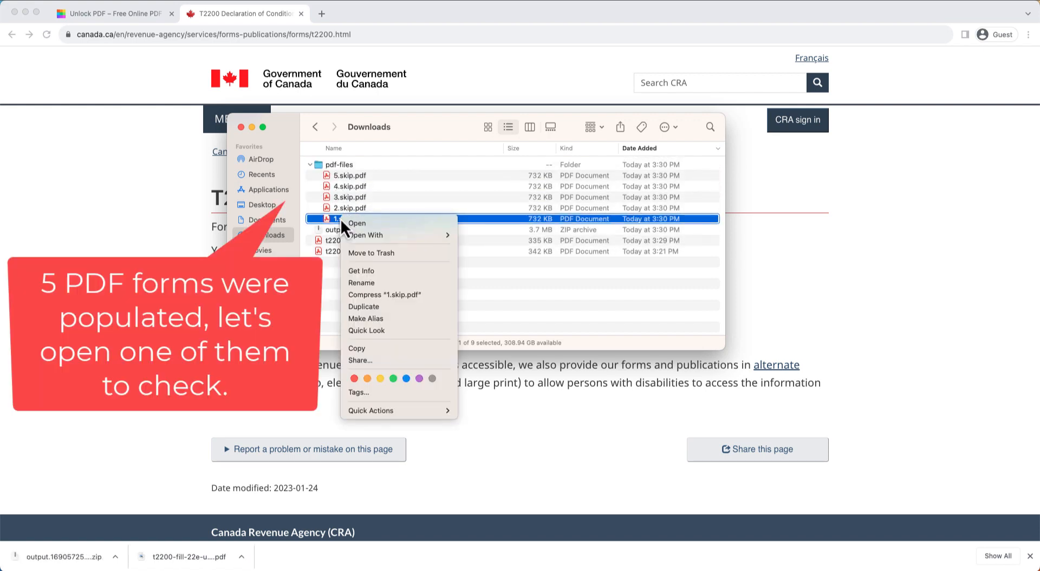
{"action": "mouse_move", "coordinate": [365, 235]}
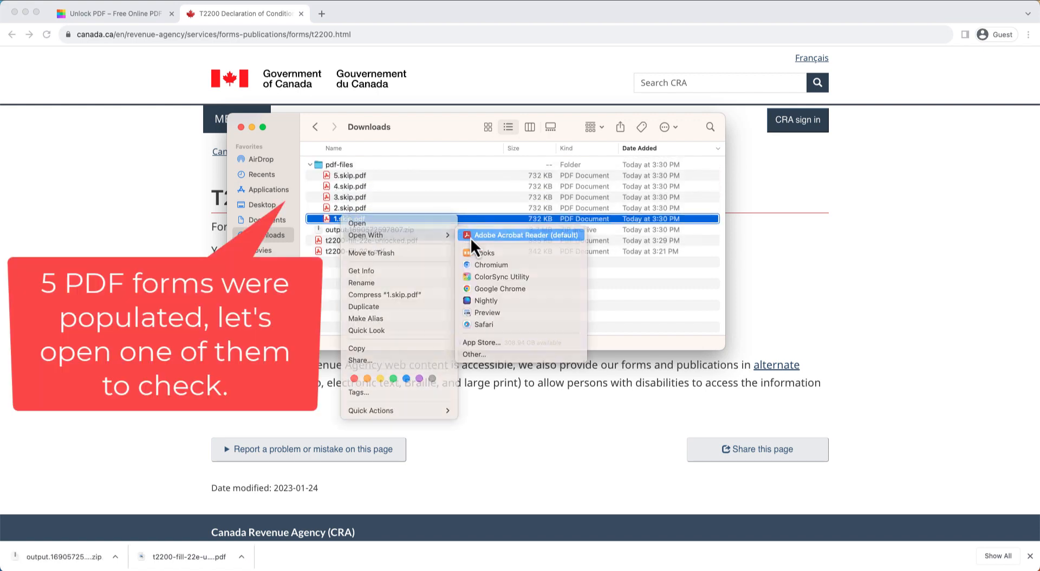
View 1.skip.pdf in Adobe Acrobat showing John Doe's filled fields, then close all tabs.
{"action": "left_click", "coordinate": [524, 236]}
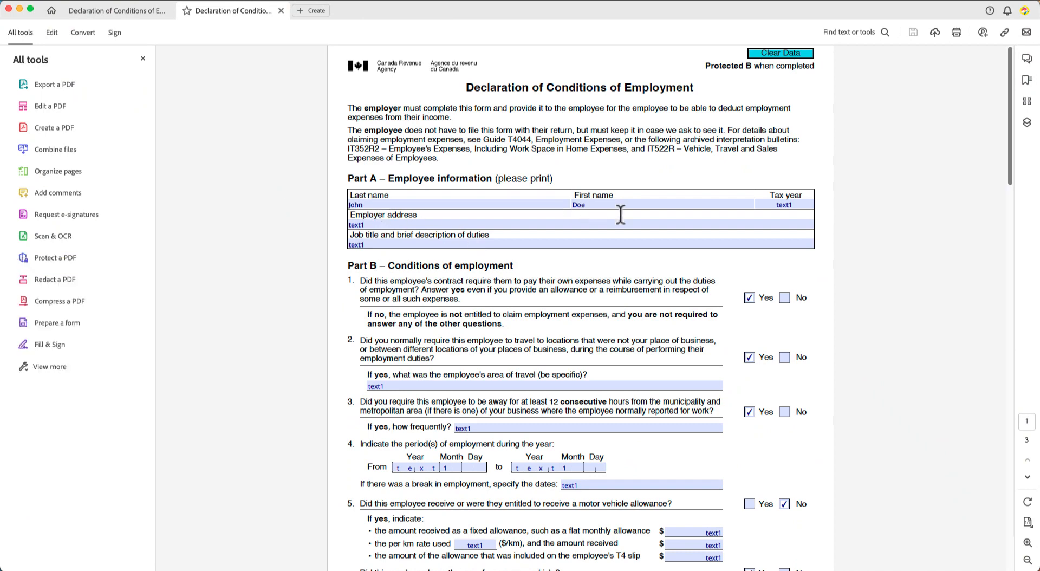
{"action": "mouse_move", "coordinate": [79, 146]}
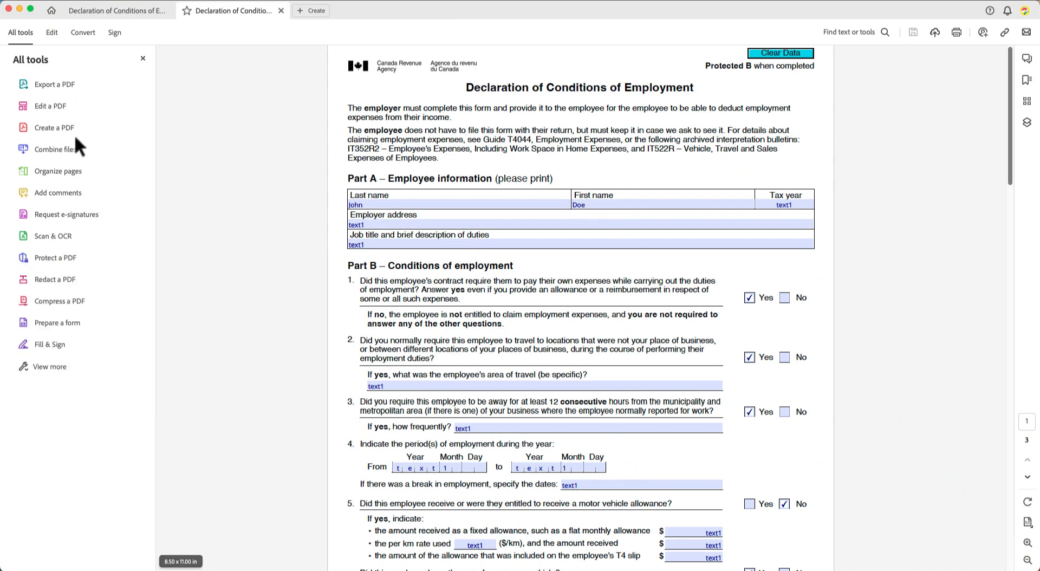
{"action": "left_click", "coordinate": [280, 9]}
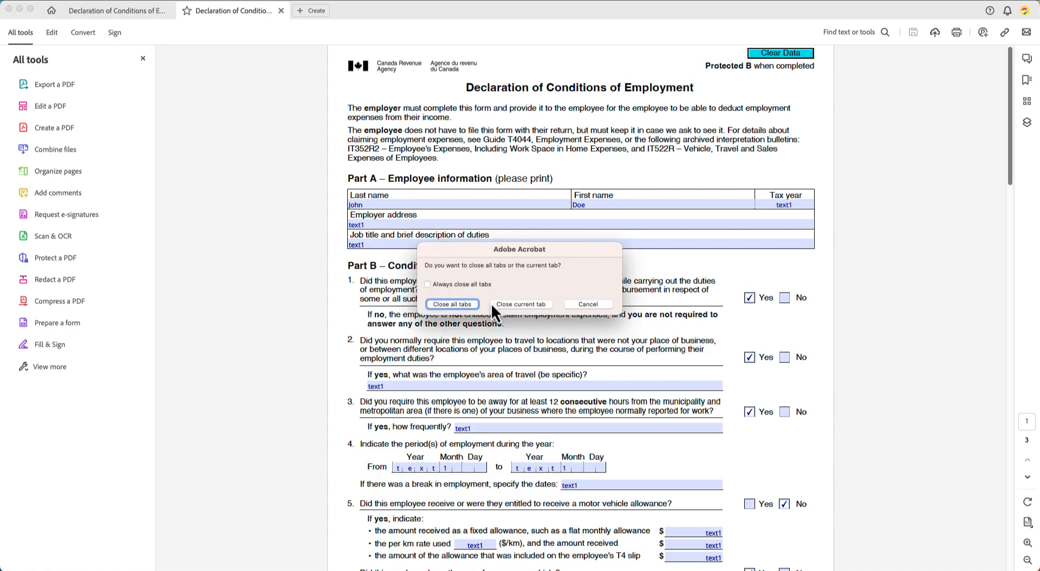
{"action": "left_click", "coordinate": [452, 304]}
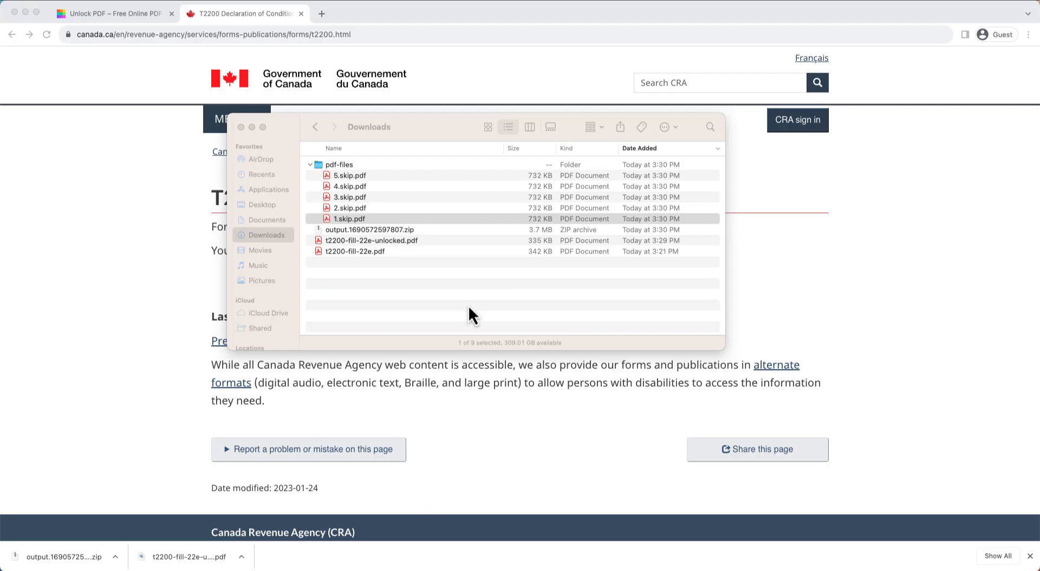